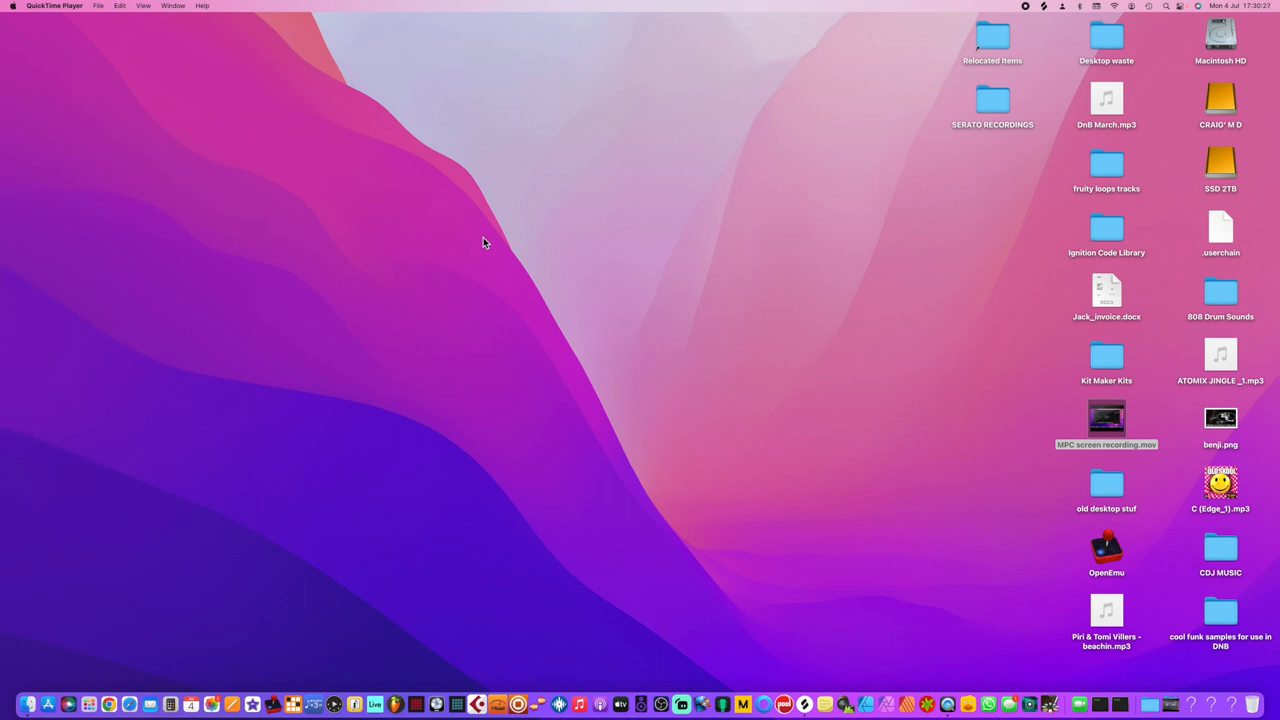
mouse_move(475, 522)
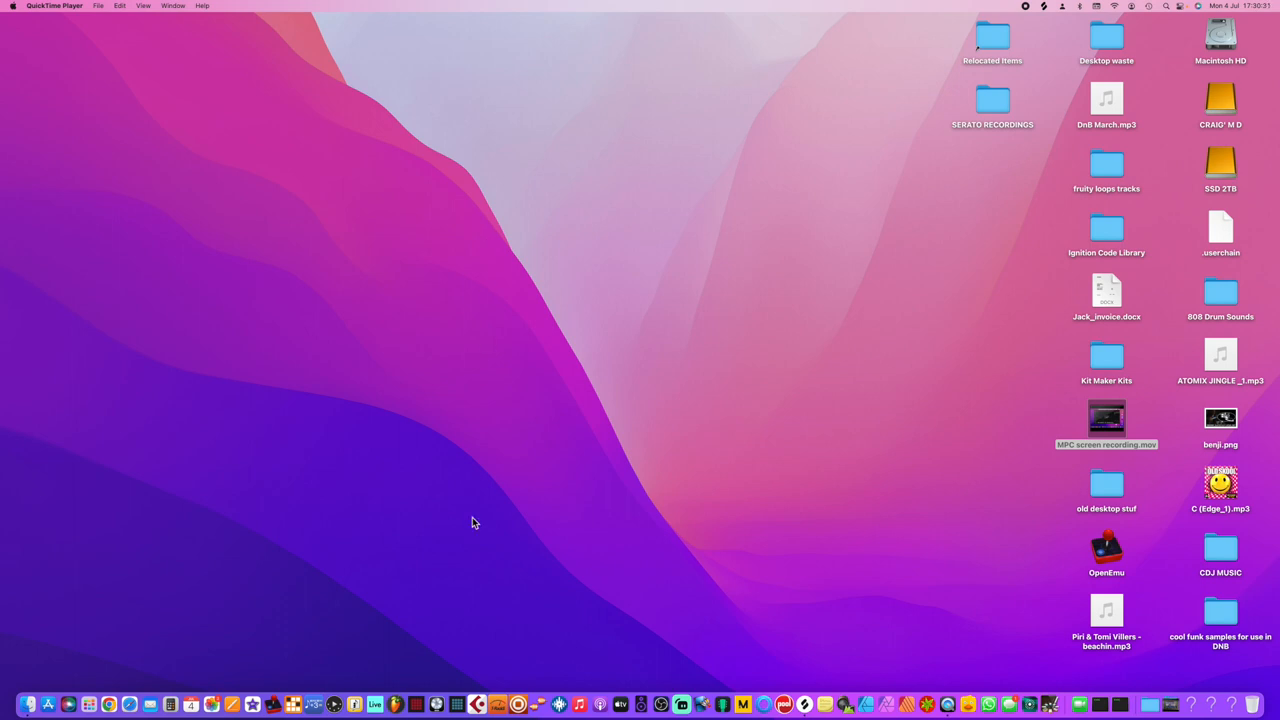
mouse_move(415, 705)
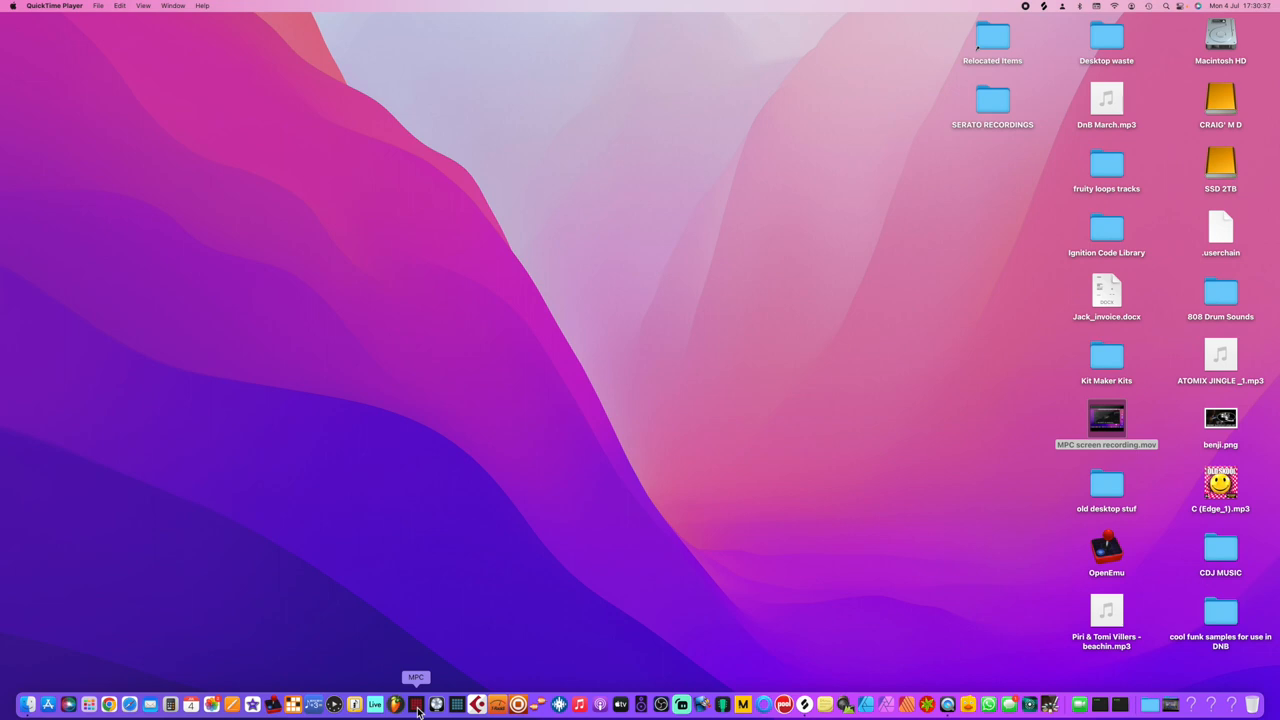
mouse_move(623, 605)
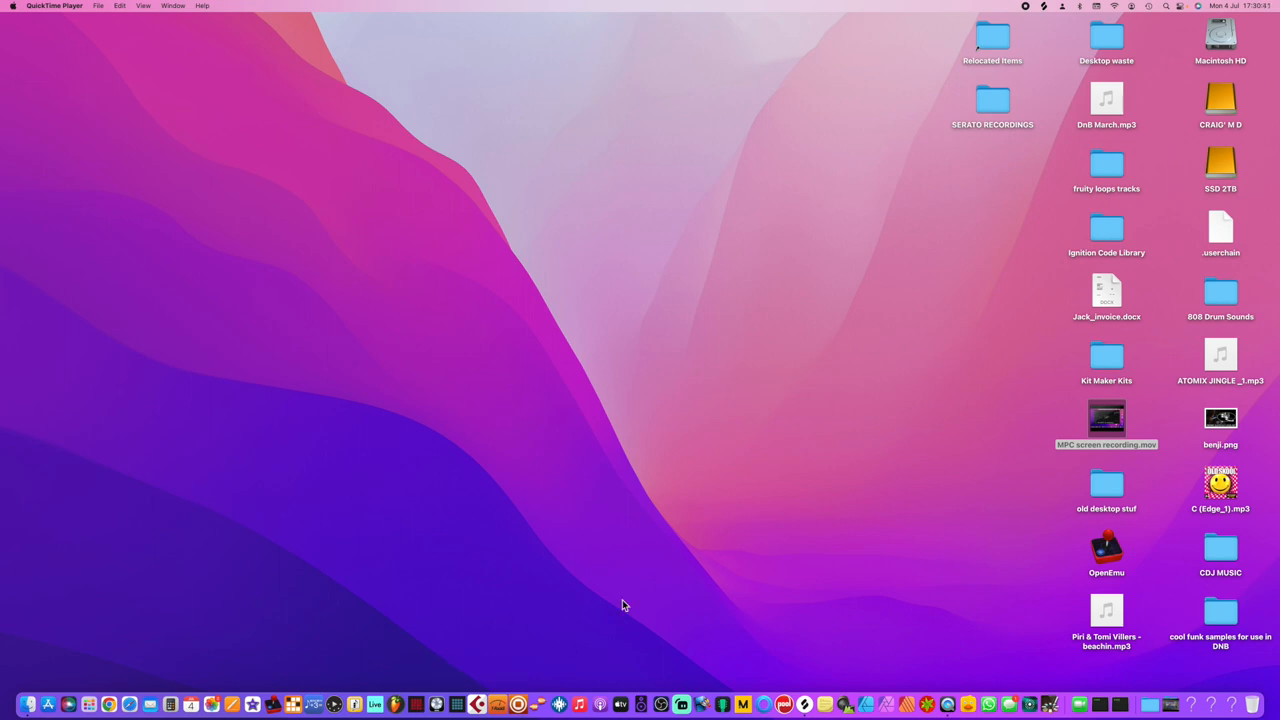
mouse_move(416, 704)
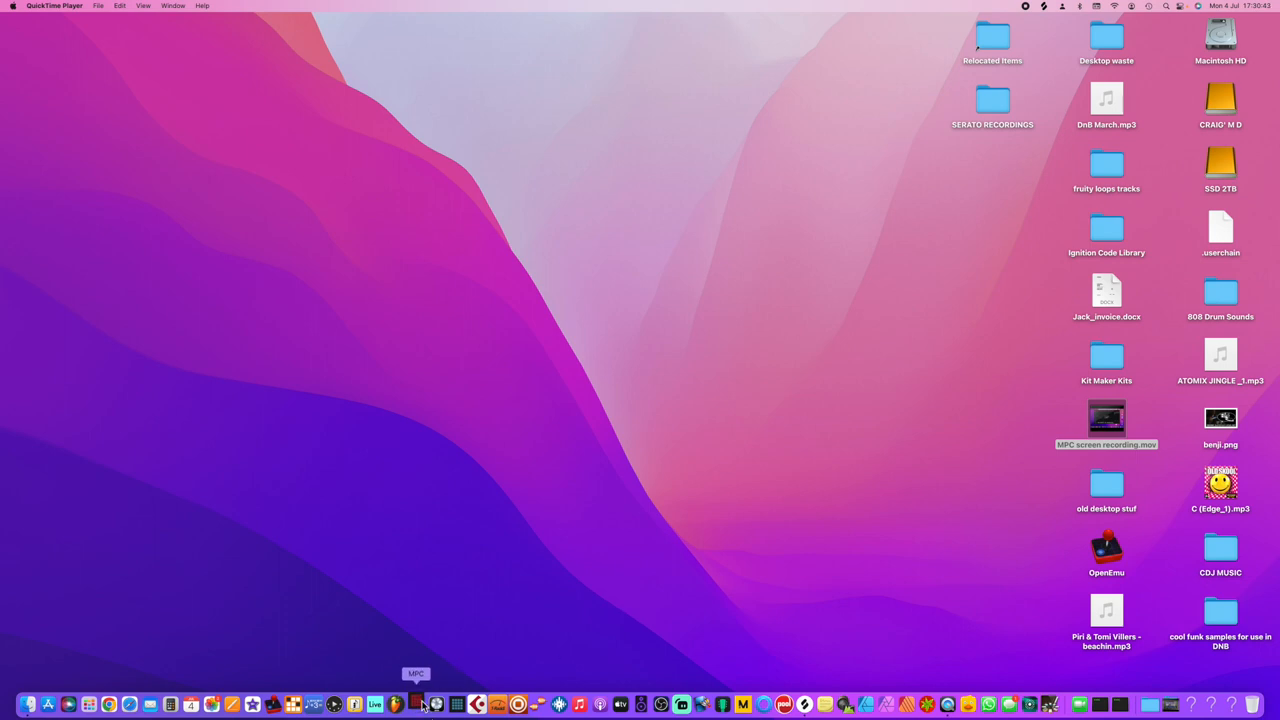
mouse_move(595, 580)
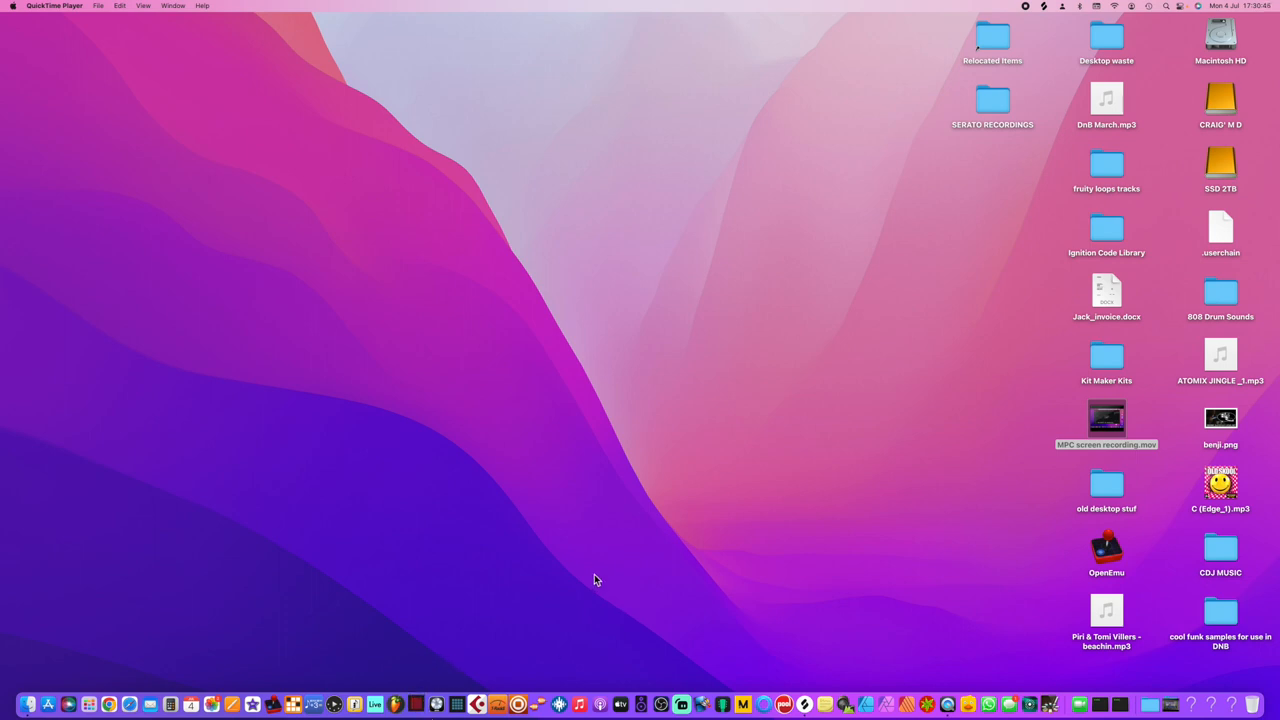